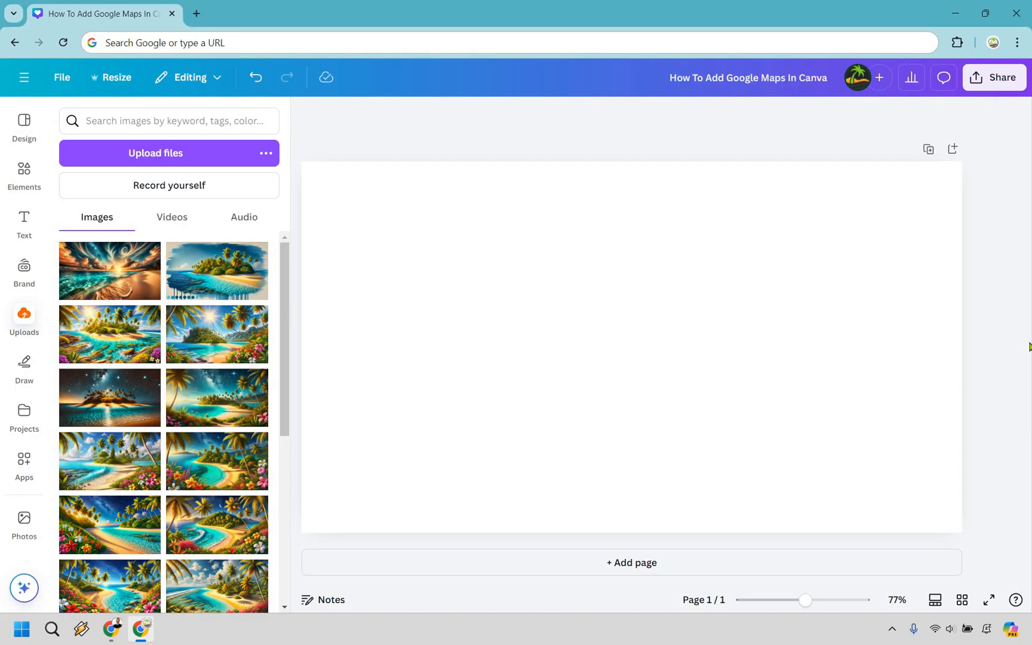
pyautogui.moveTo(42, 418)
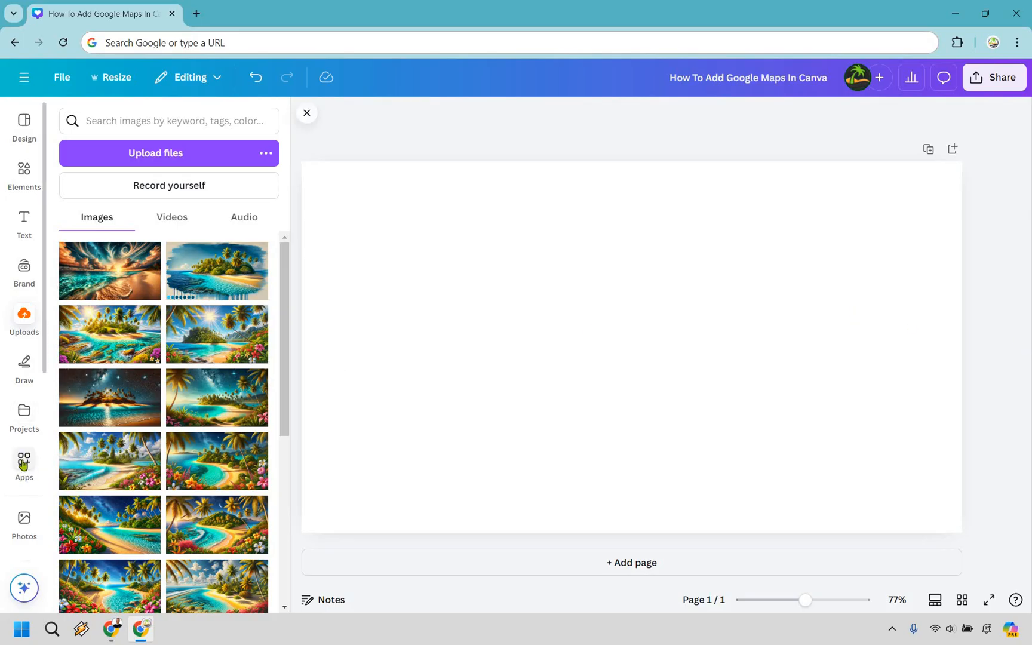
# Step: Search Canva's apps for "google maps" to find the Google Maps app
pyautogui.click(24, 463)
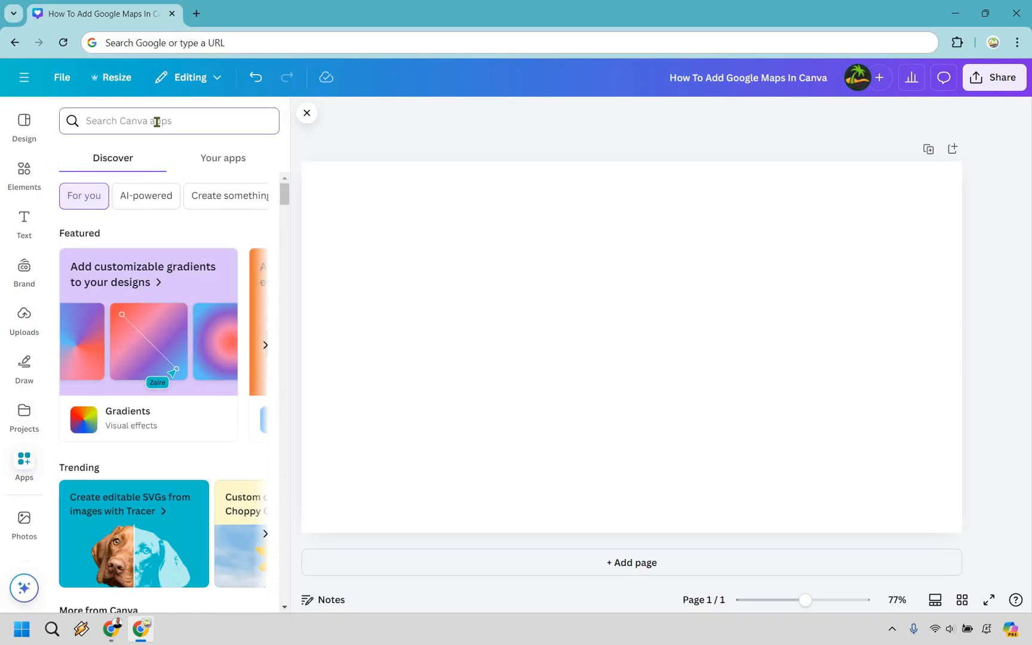
pyautogui.write('google maps')
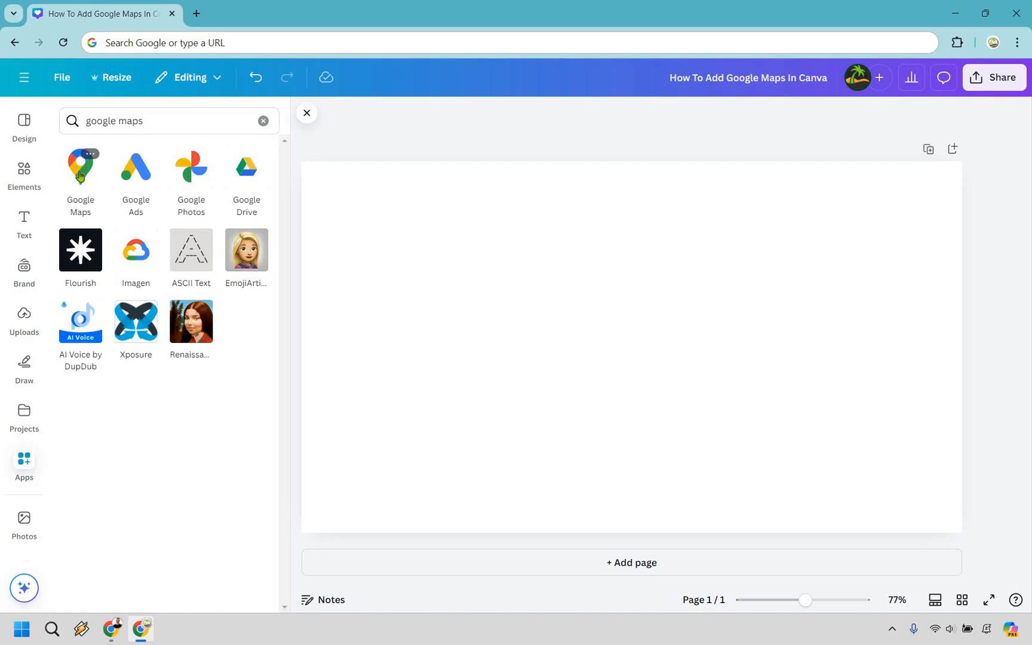
# Step: Embed a Google Maps view of Sydney, Australia on the page via the Google Maps app
pyautogui.click(80, 166)
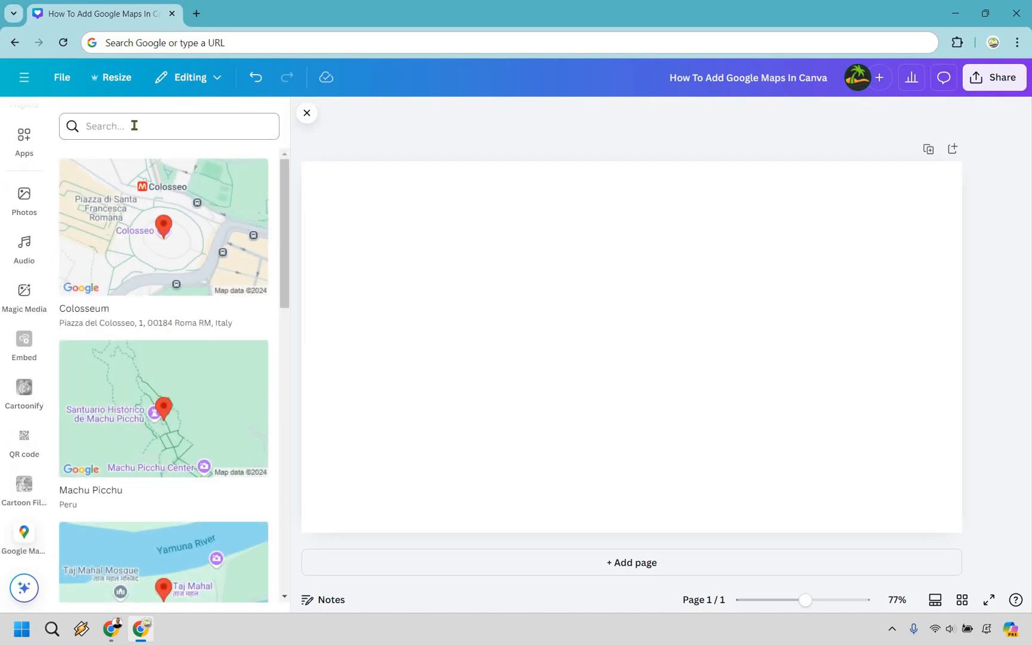
pyautogui.click(168, 125)
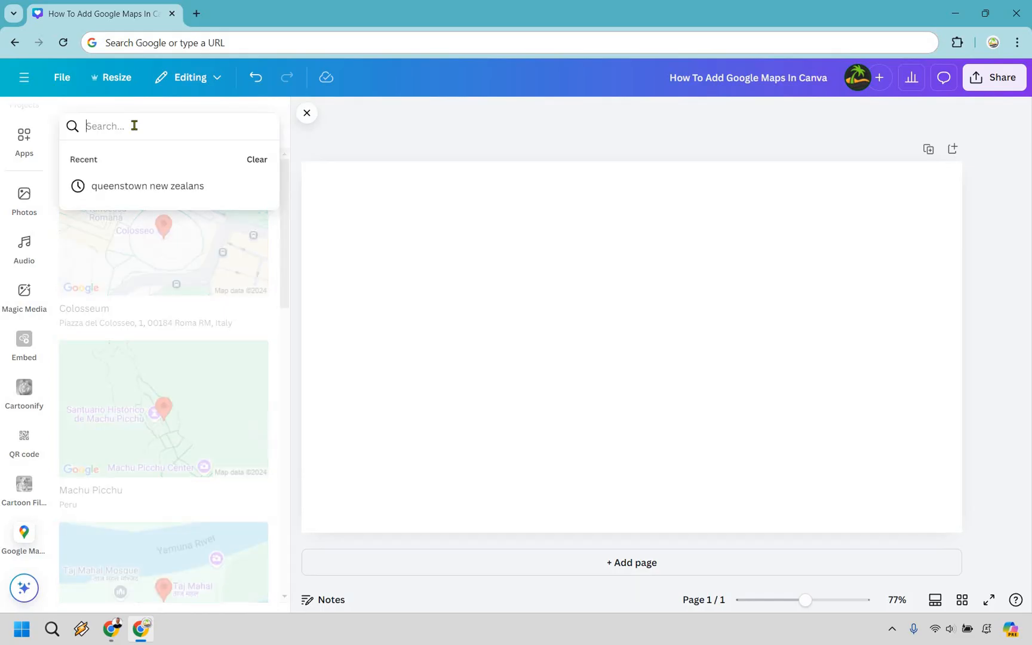
pyautogui.write('sydney australia')
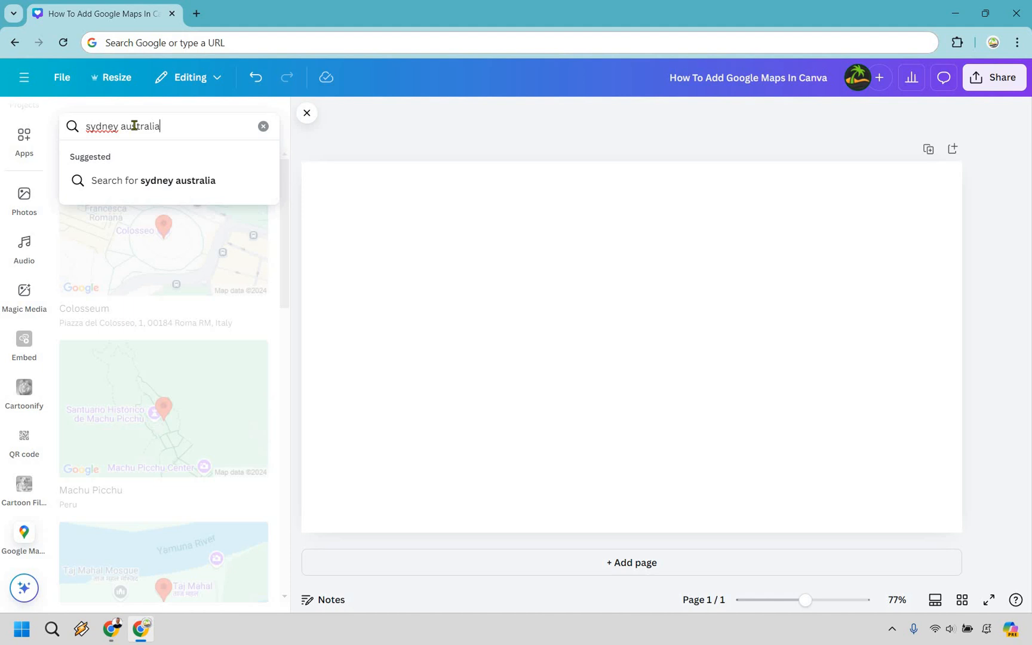
pyautogui.click(150, 180)
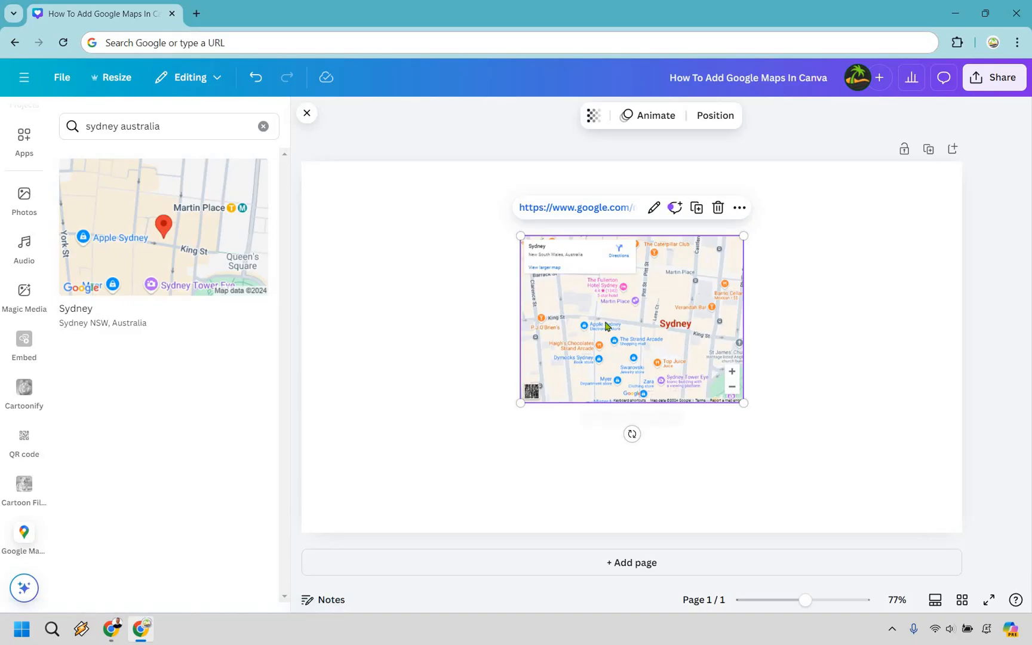
pyautogui.moveTo(648, 313)
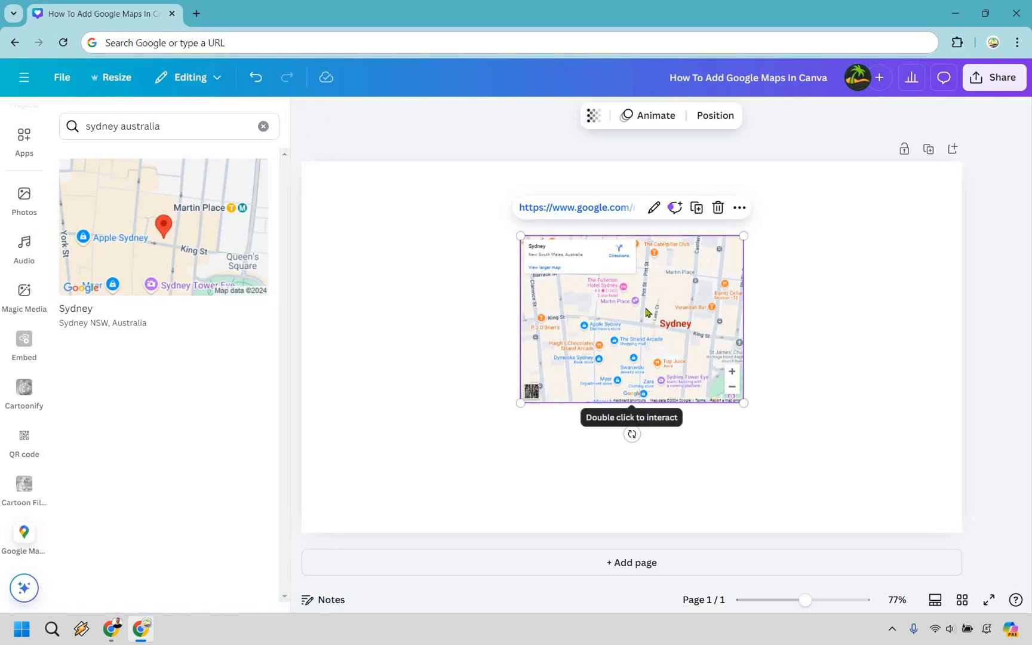
pyautogui.moveTo(810, 452)
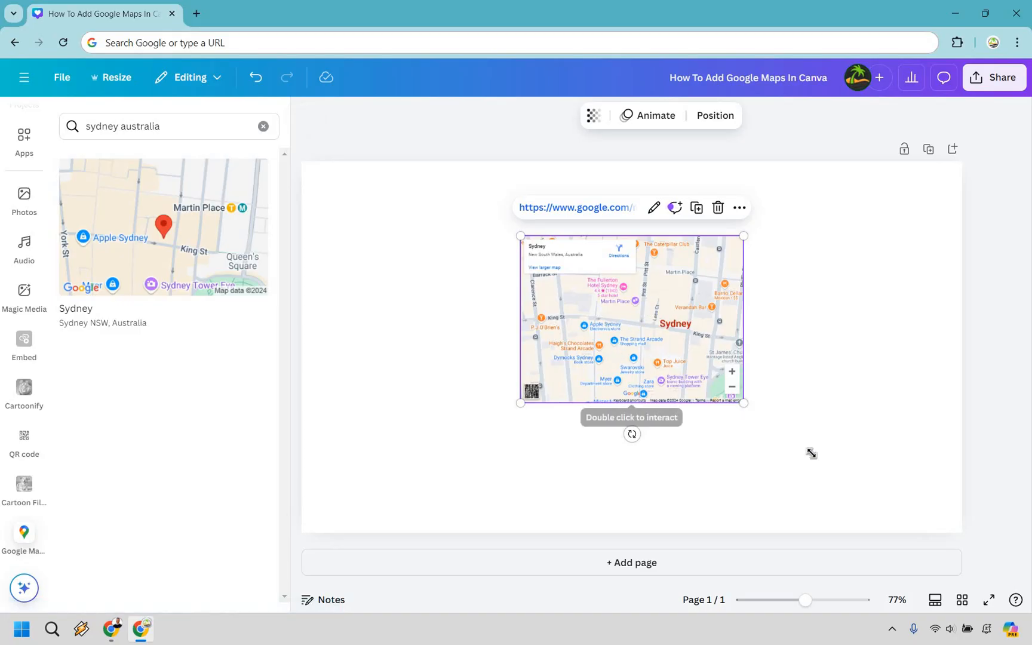
# Step: Resize the Sydney map embed larger and align it to the page centre
pyautogui.moveTo(744, 403); pyautogui.dragTo(893, 514)
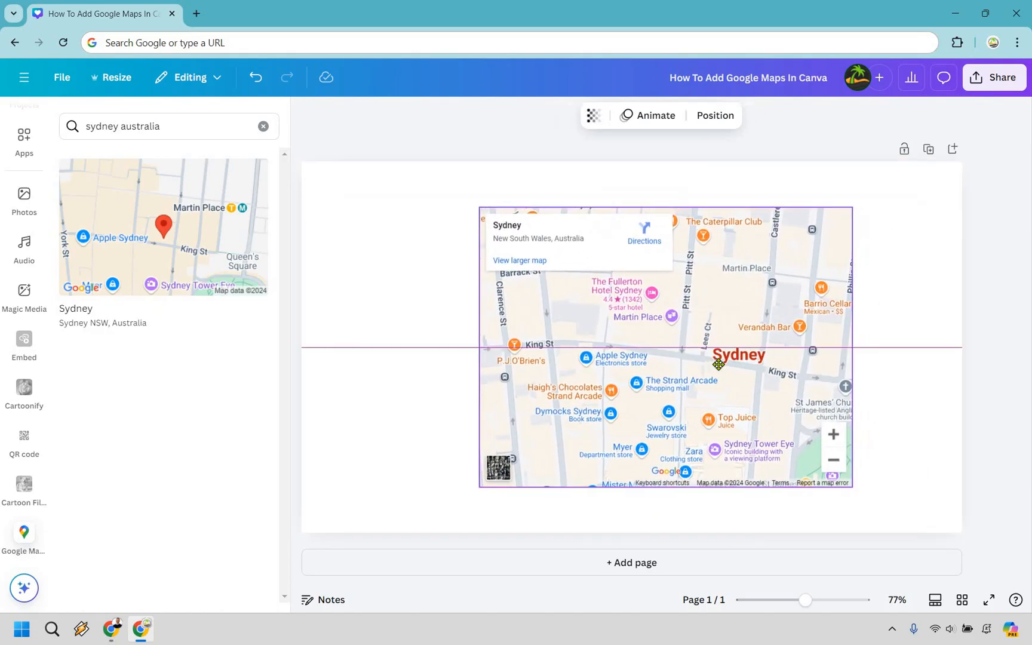
pyautogui.click(658, 348)
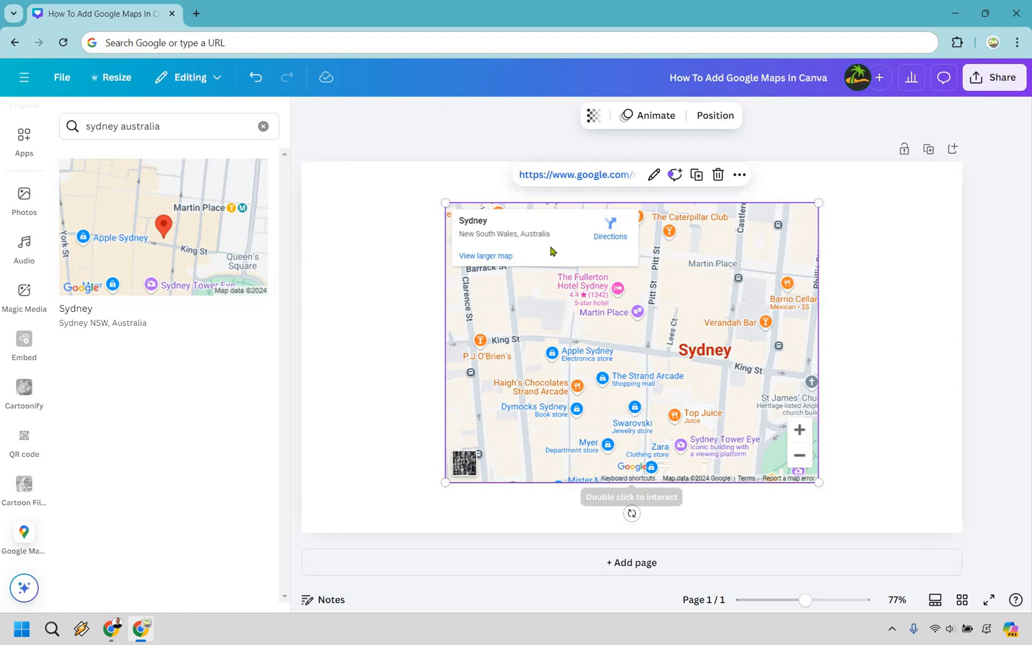
pyautogui.moveTo(892, 314)
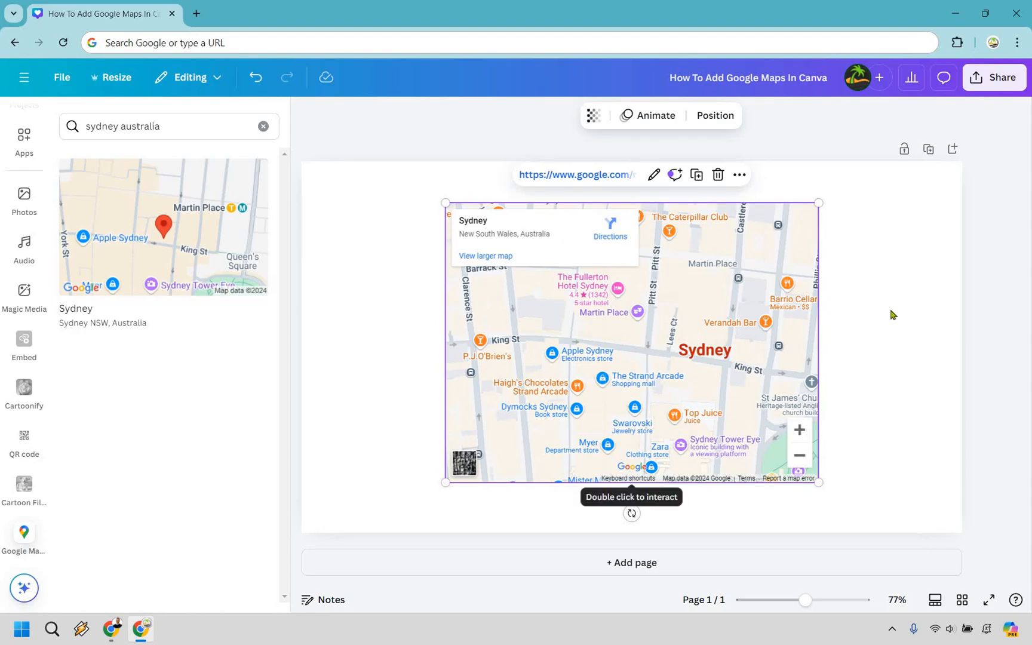
pyautogui.moveTo(709, 328)
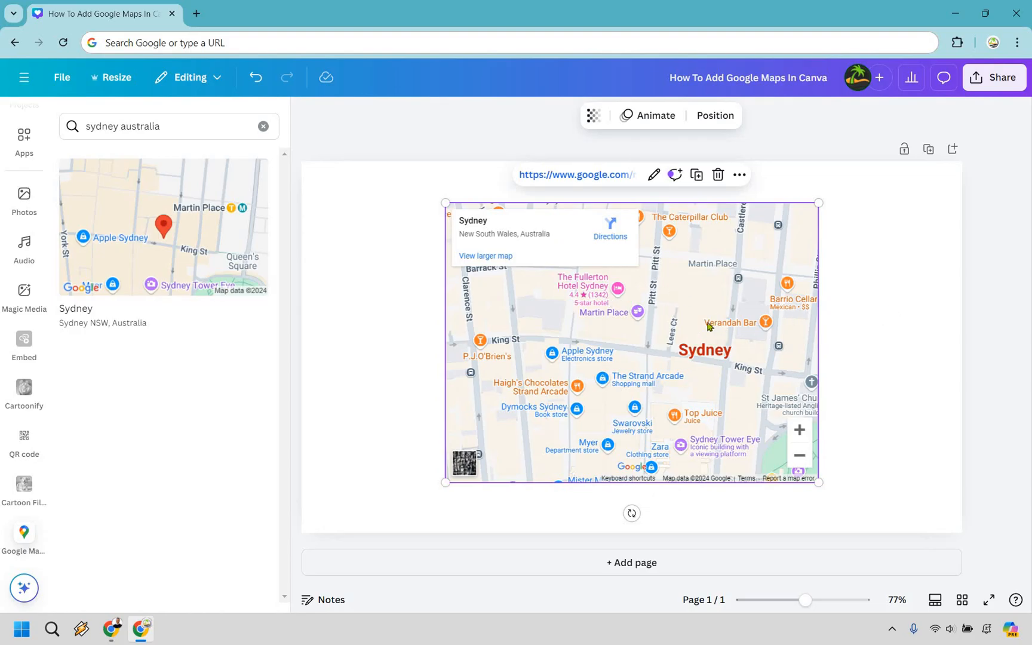
pyautogui.moveTo(672, 324)
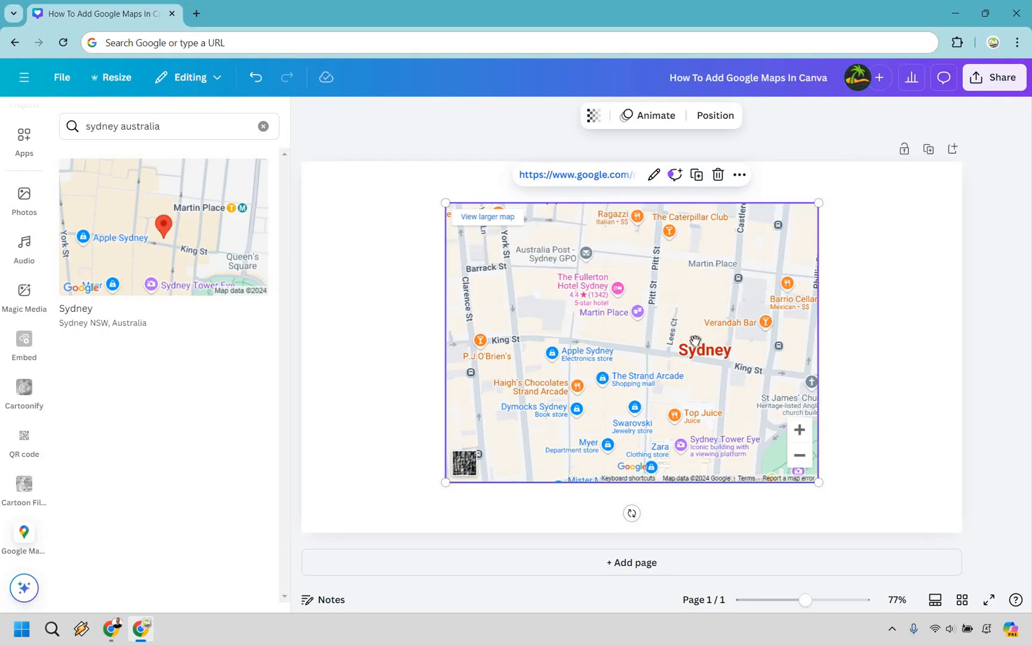
# Step: Zoom the interactive map out two levels and pan east across Sydney Harbour to the Opera House
pyautogui.moveTo(694, 341); pyautogui.dragTo(684, 280)
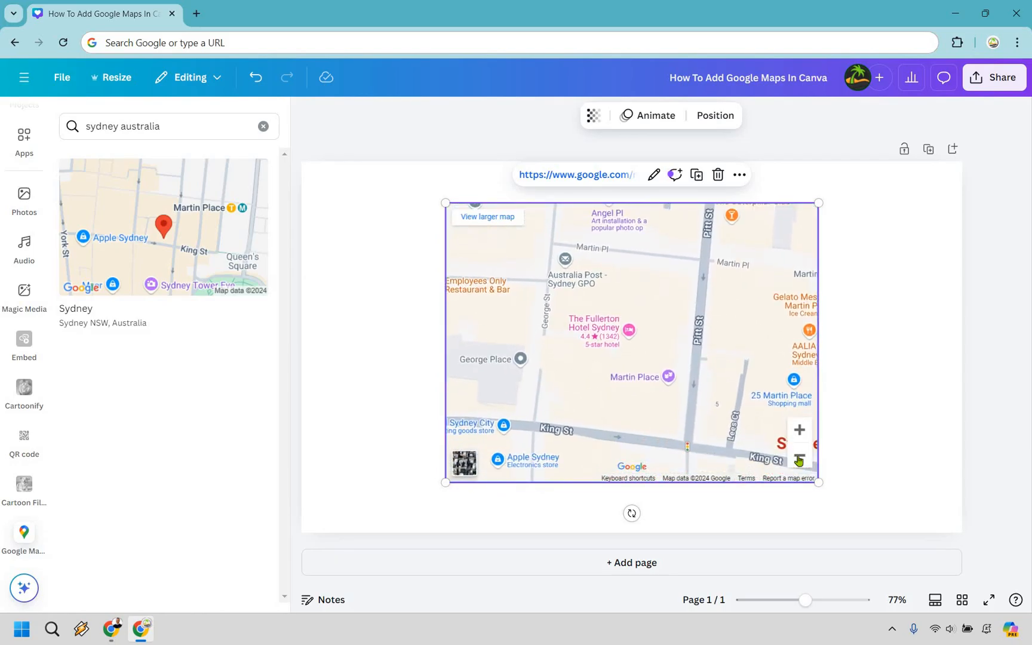
pyautogui.click(797, 458)
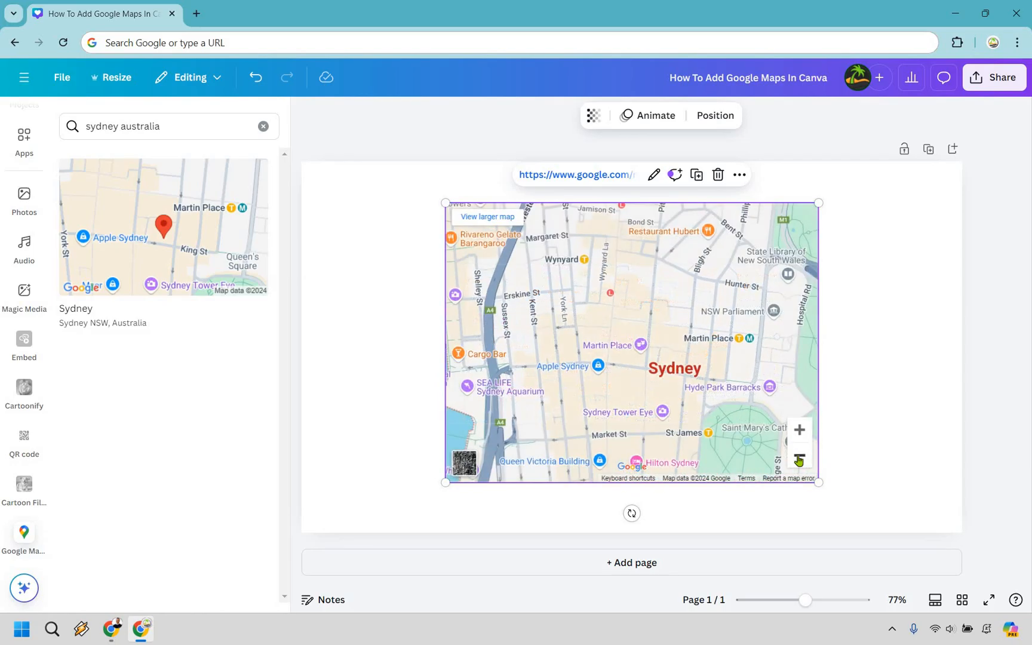
pyautogui.click(797, 455)
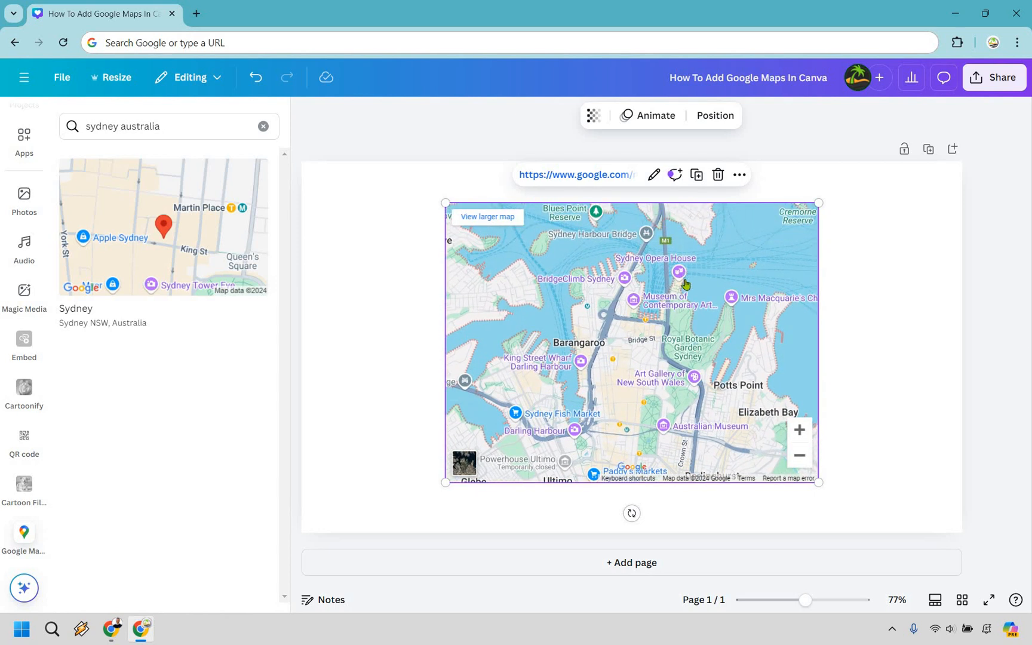
pyautogui.moveTo(679, 317)
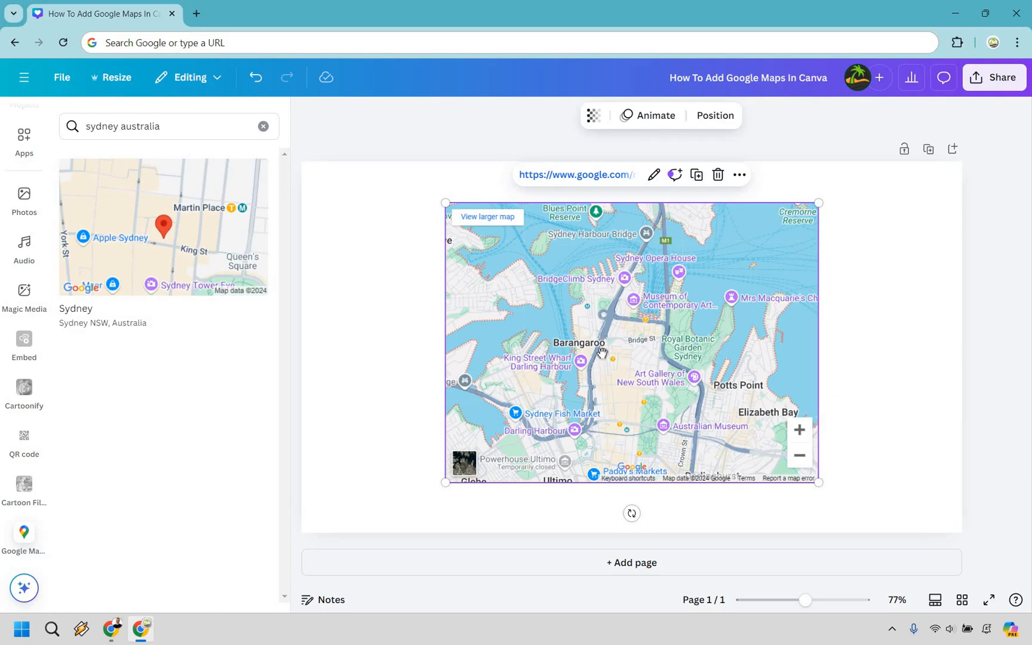
pyautogui.moveTo(783, 267)
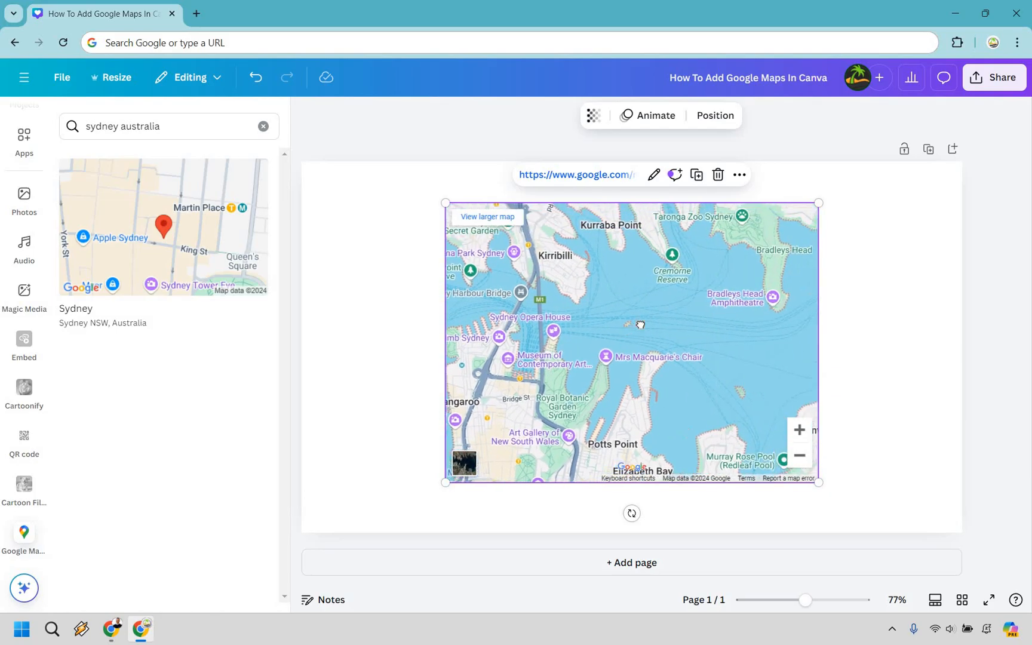
pyautogui.moveTo(640, 325); pyautogui.dragTo(701, 358)
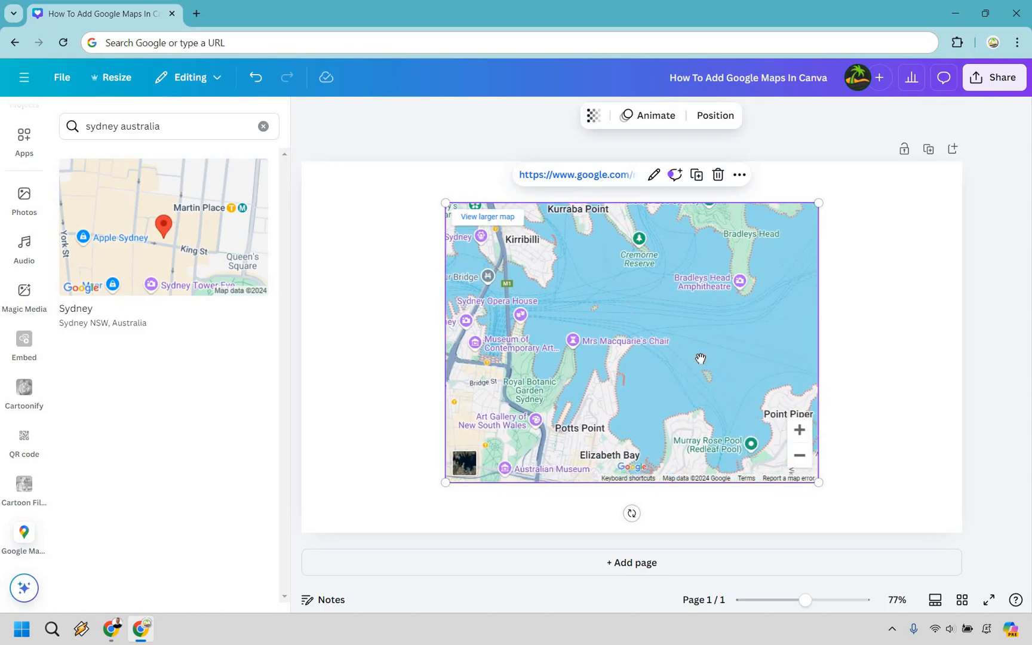